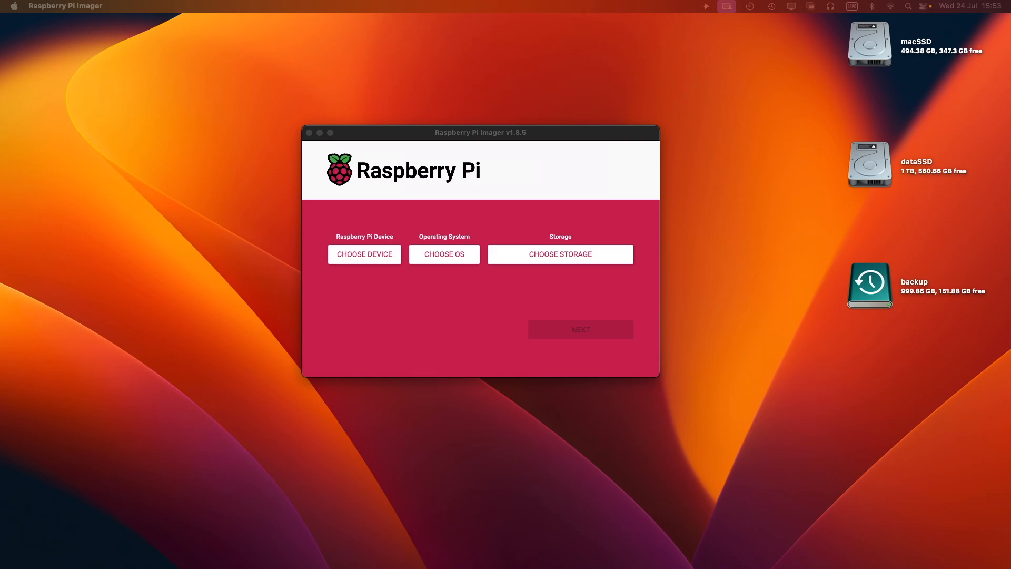
mouse_move(589, 282)
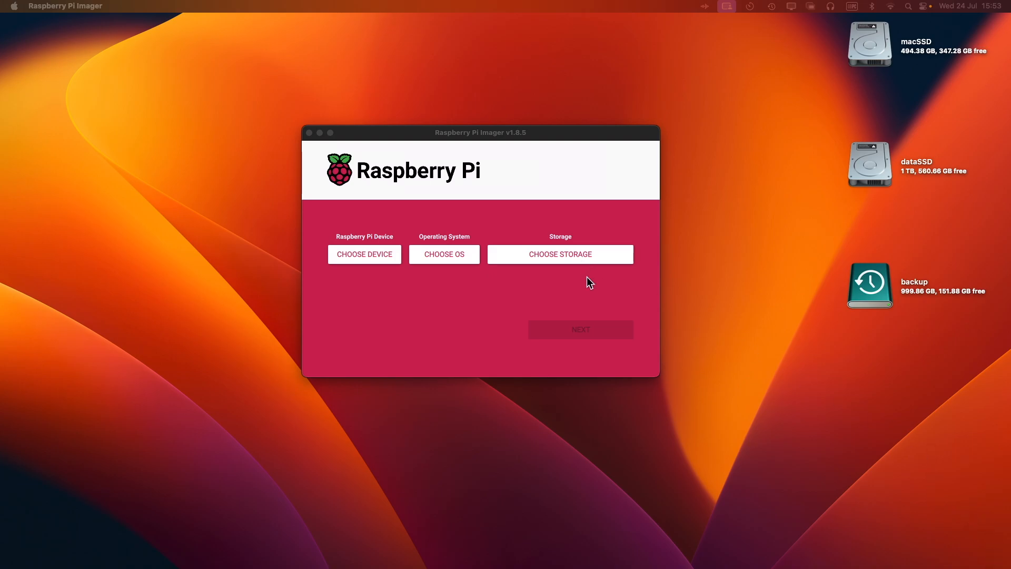
mouse_move(593, 284)
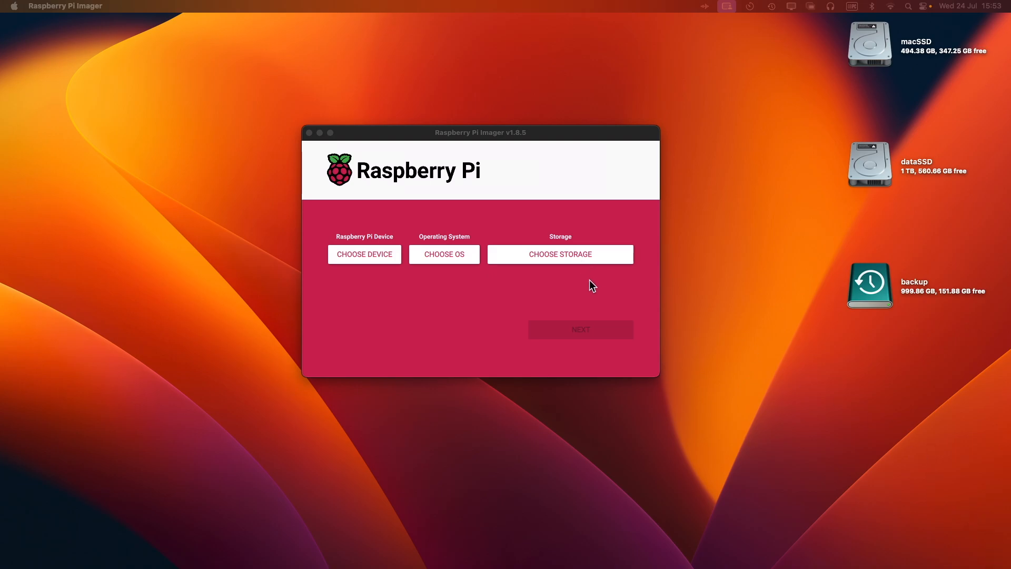
mouse_move(497, 144)
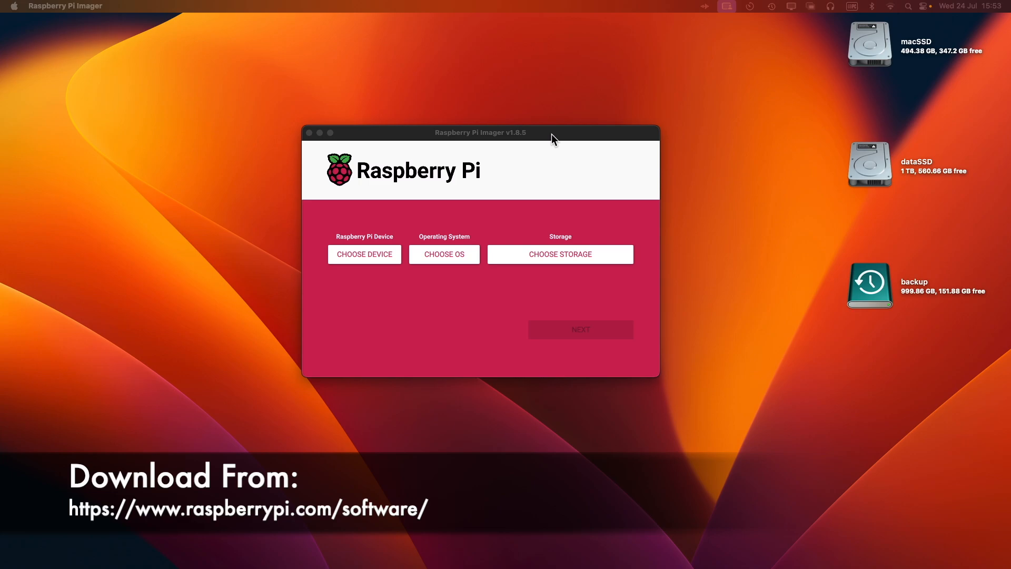
mouse_move(548, 141)
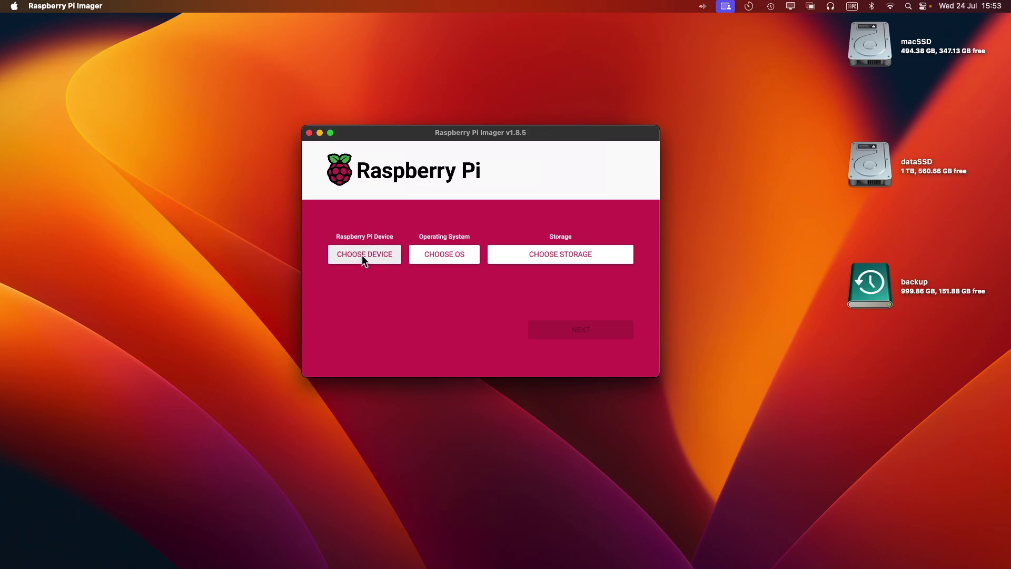
Step: Choose Raspberry Pi 4 as the target device
left_click(364, 253)
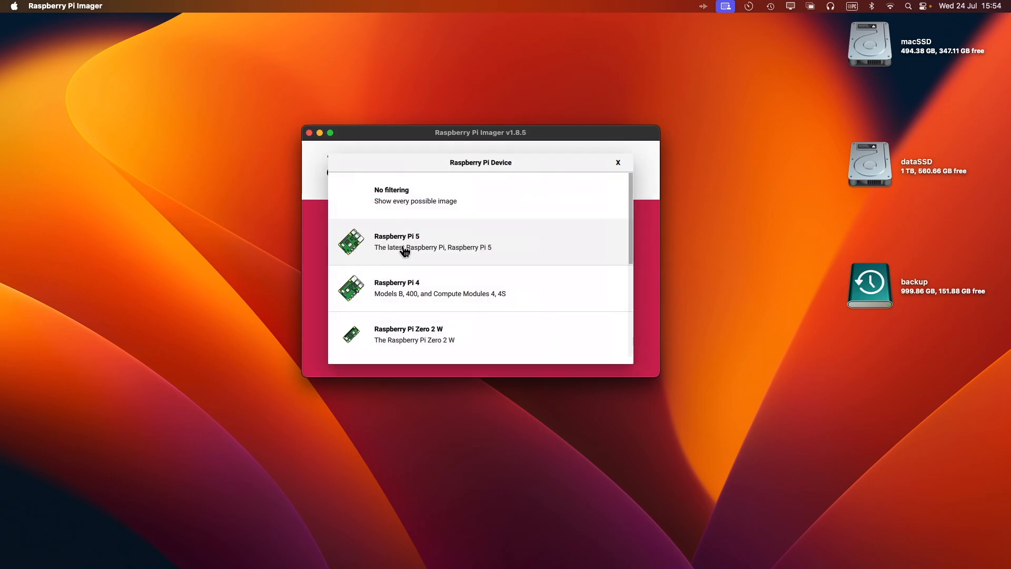
mouse_move(454, 297)
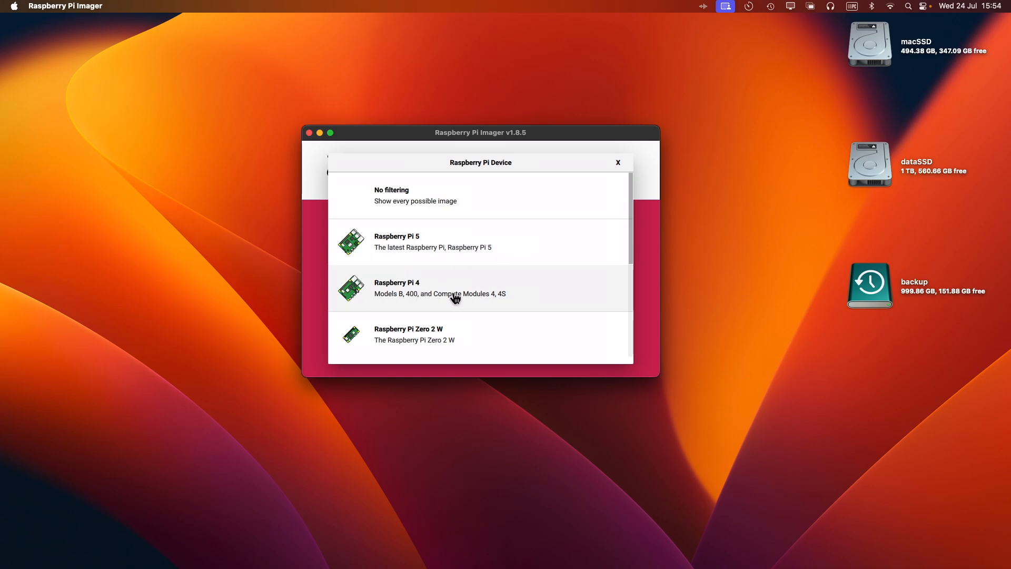
left_click(438, 287)
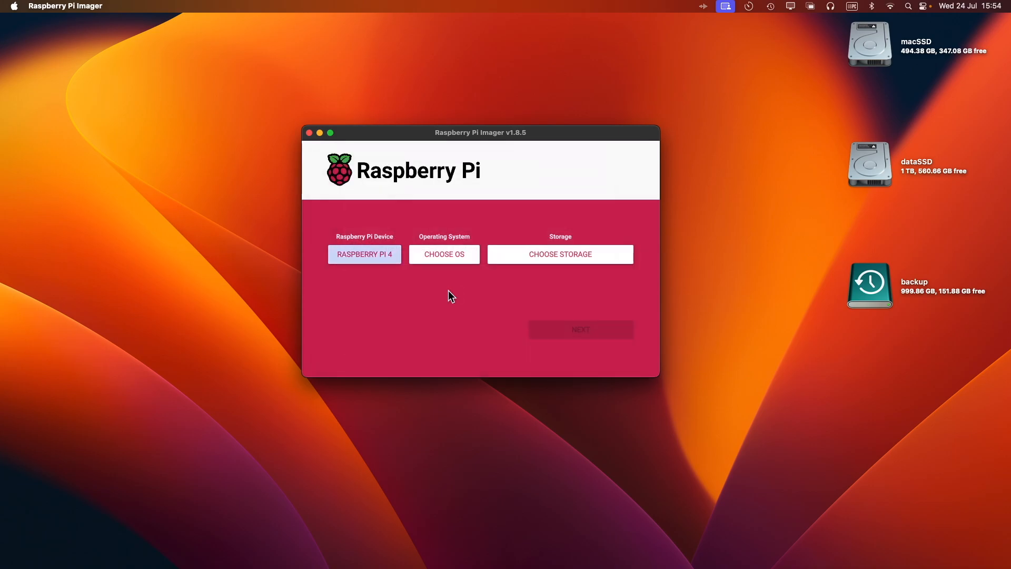
mouse_move(443, 254)
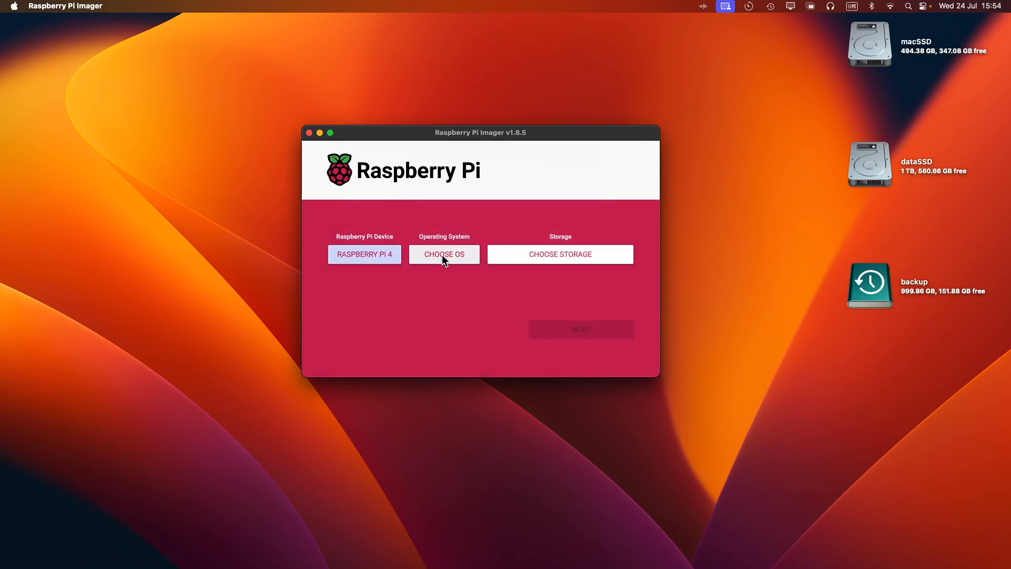
Step: Select Ubuntu Server 24.04 LTS (64-bit) under Other general-purpose OS > Ubuntu
left_click(443, 253)
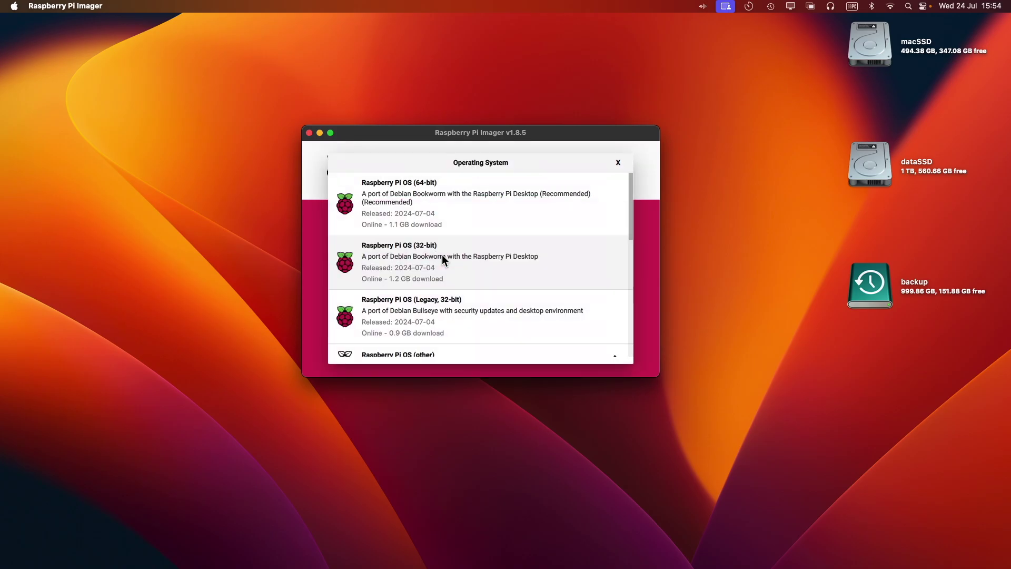
mouse_move(461, 209)
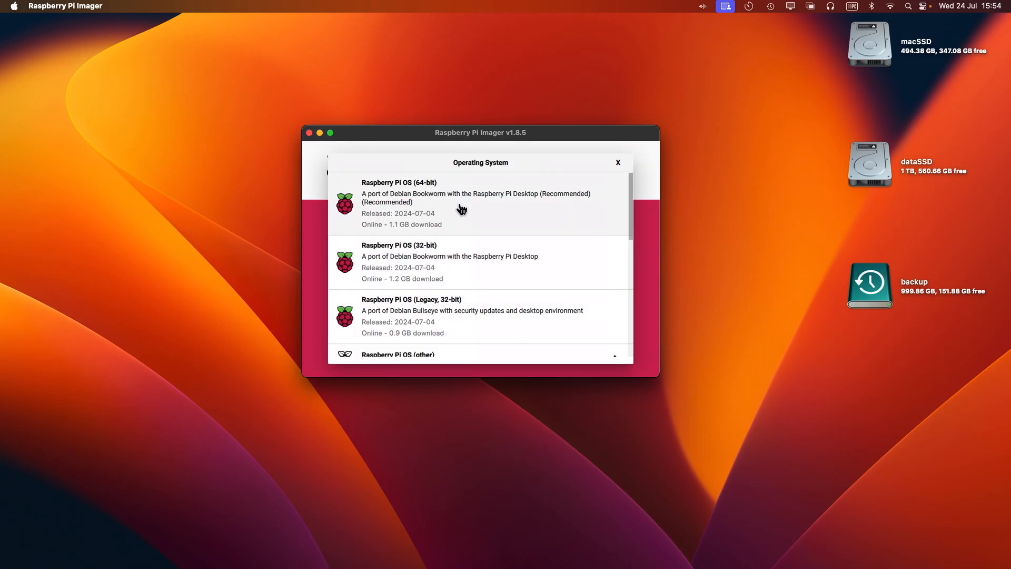
mouse_move(468, 222)
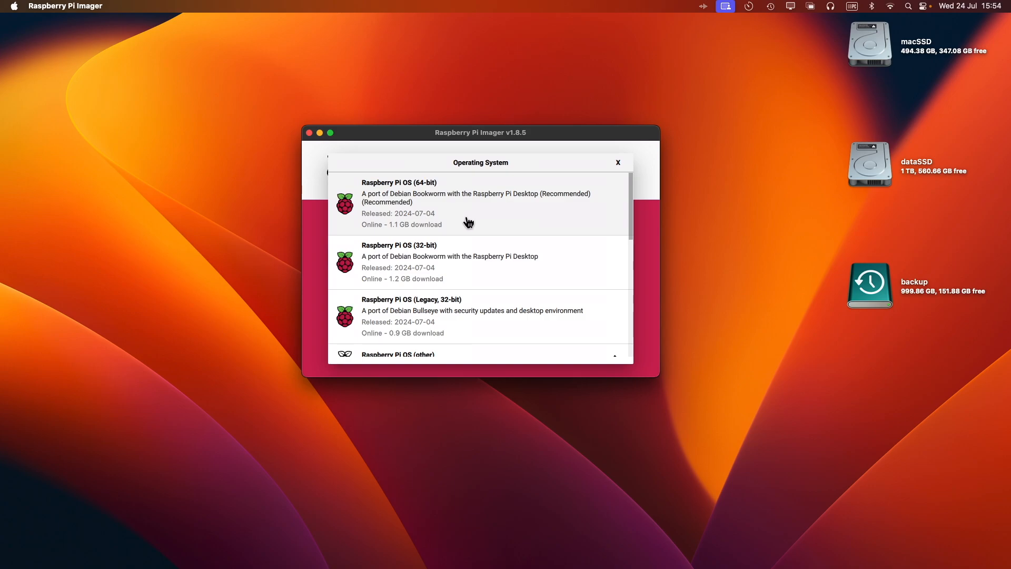
mouse_move(480, 230)
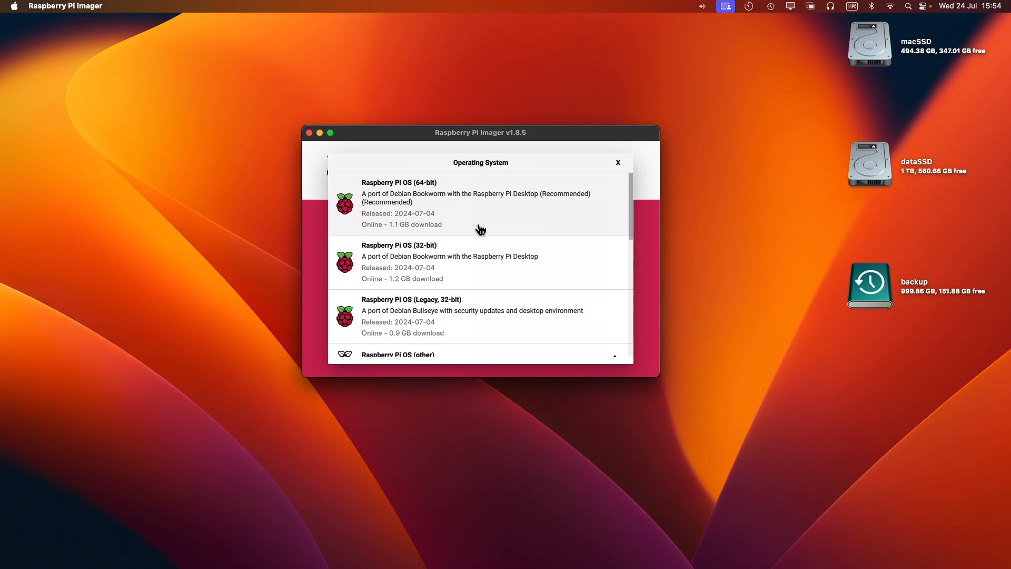
scroll("down", 3)
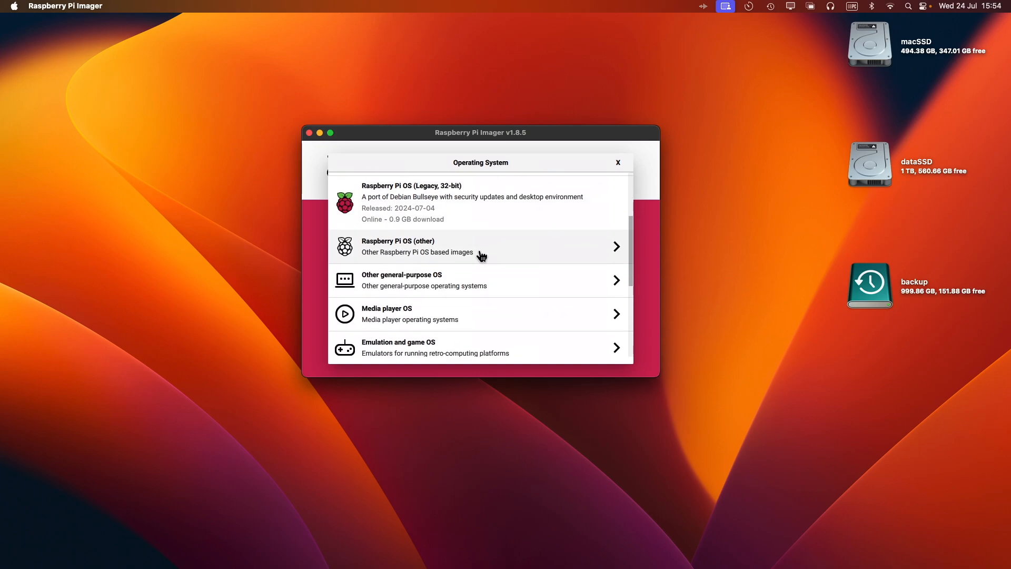
mouse_move(383, 286)
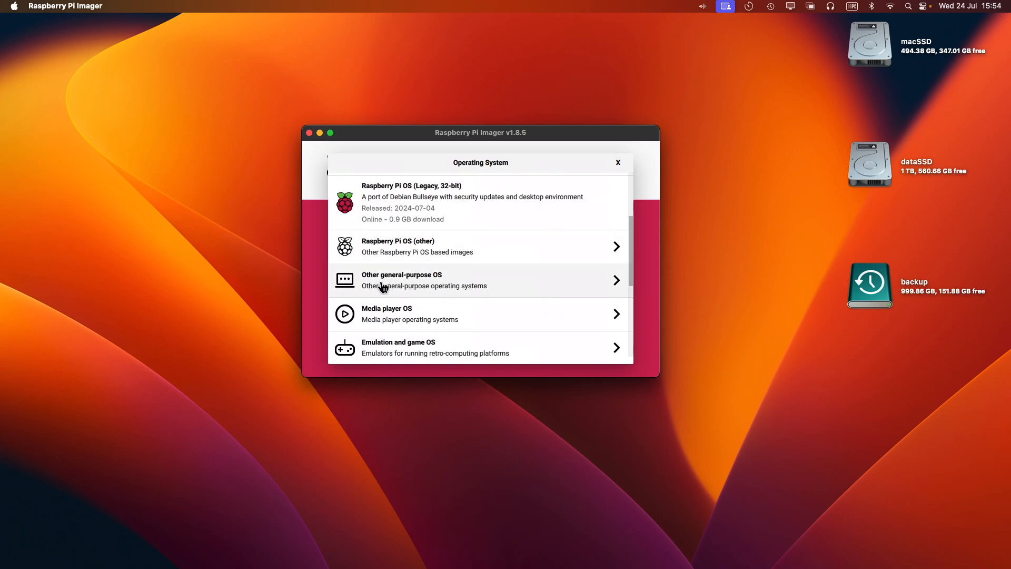
mouse_move(405, 288)
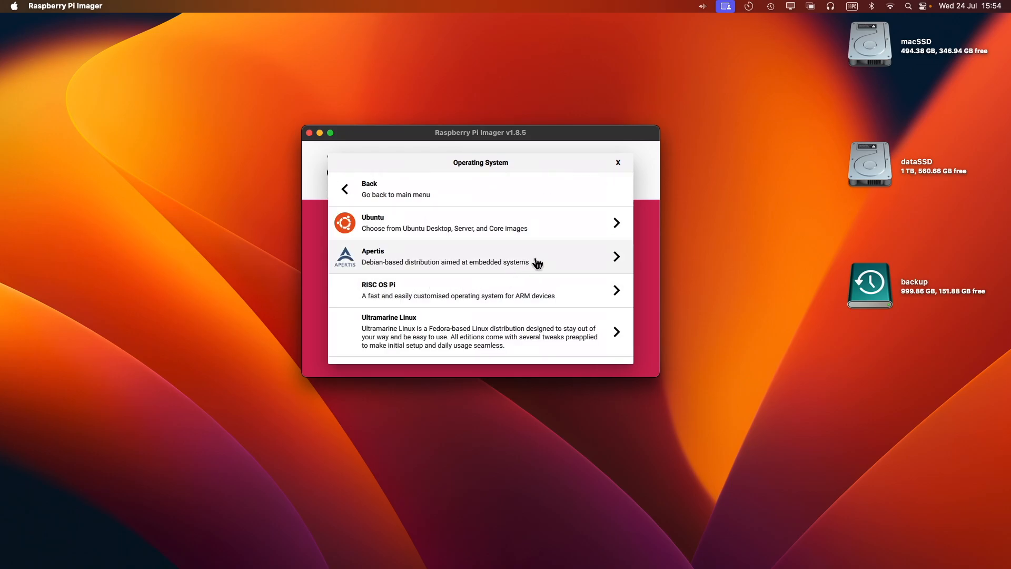
mouse_move(414, 229)
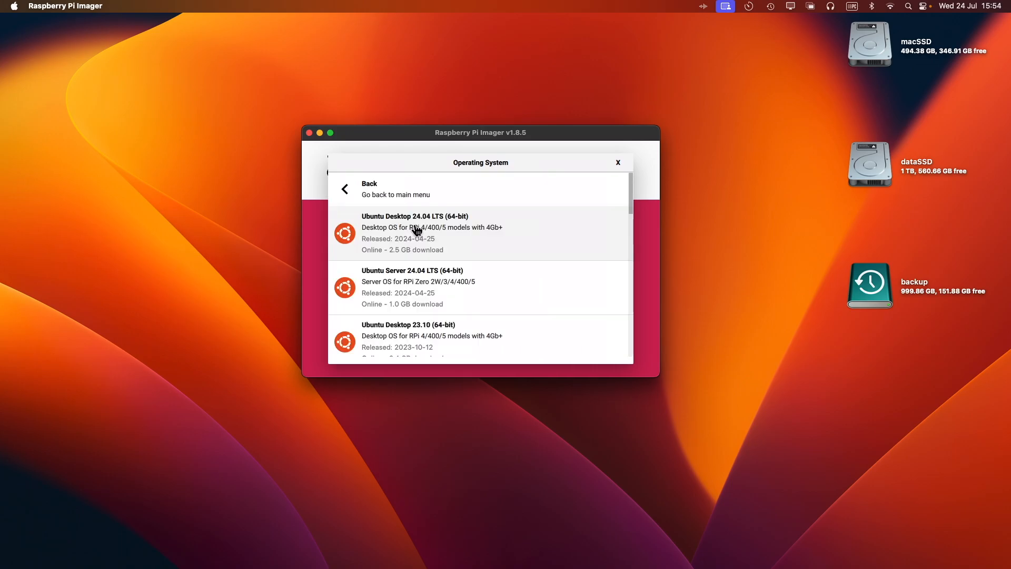
mouse_move(434, 284)
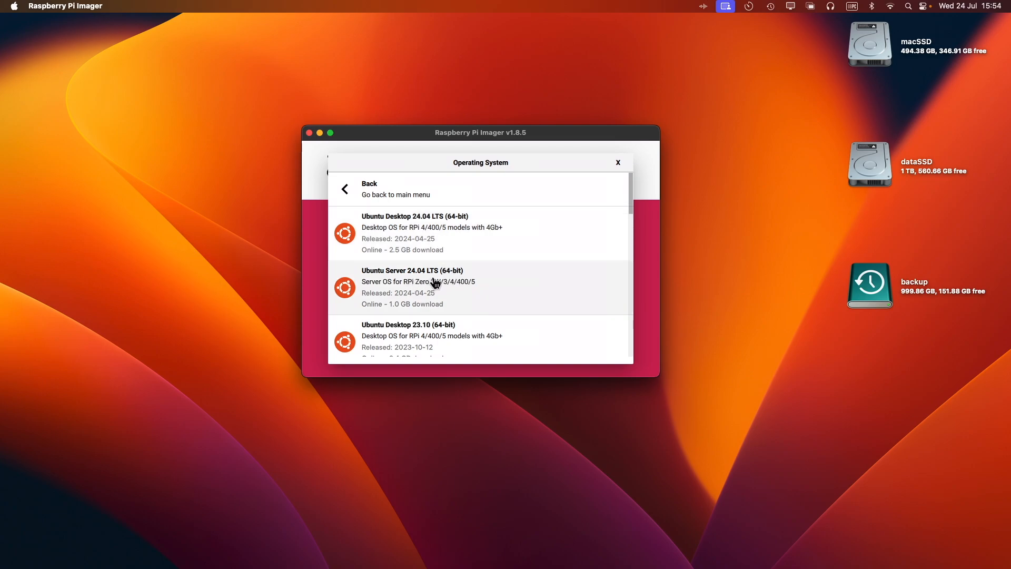
mouse_move(454, 286)
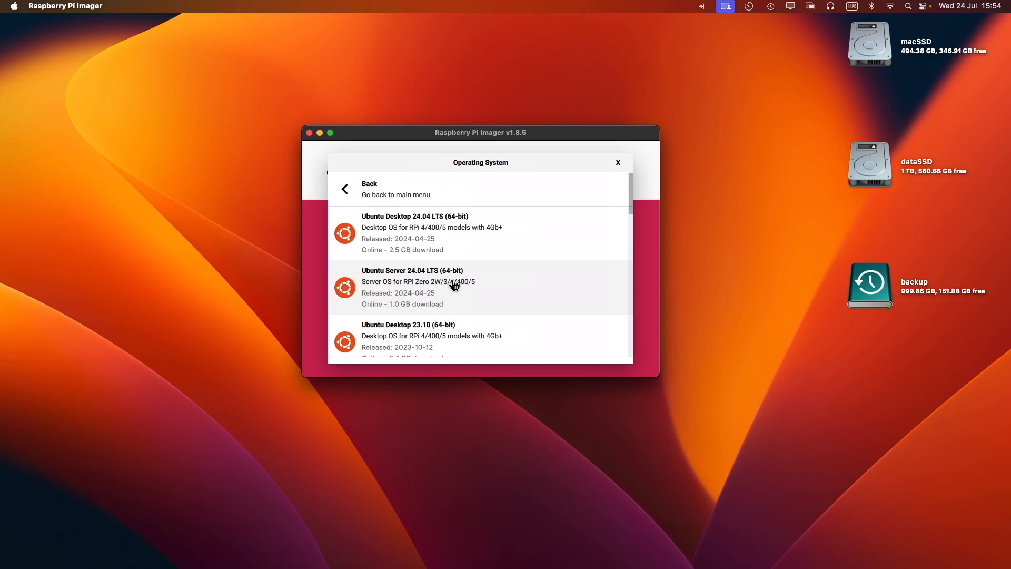
mouse_move(395, 227)
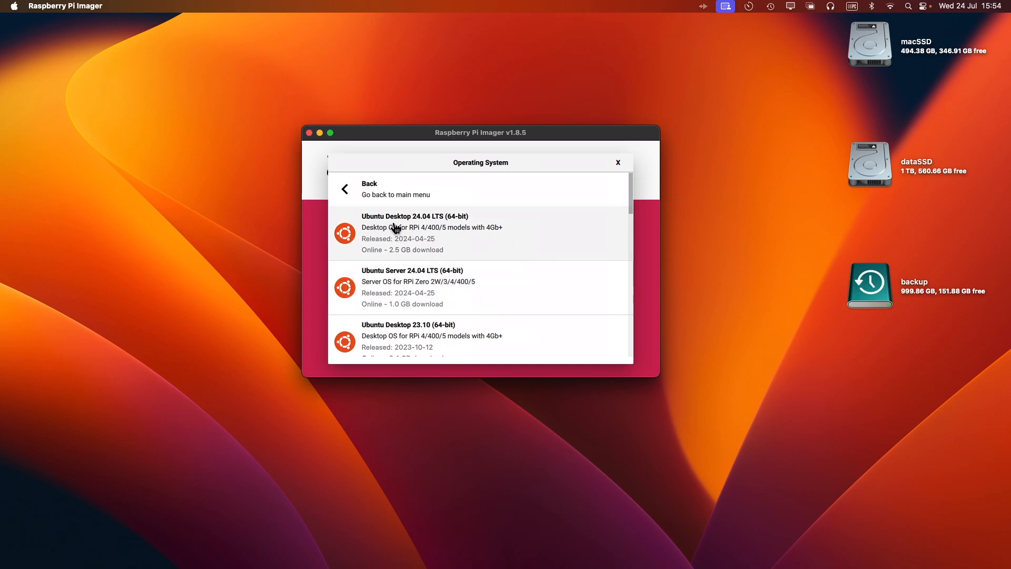
mouse_move(437, 227)
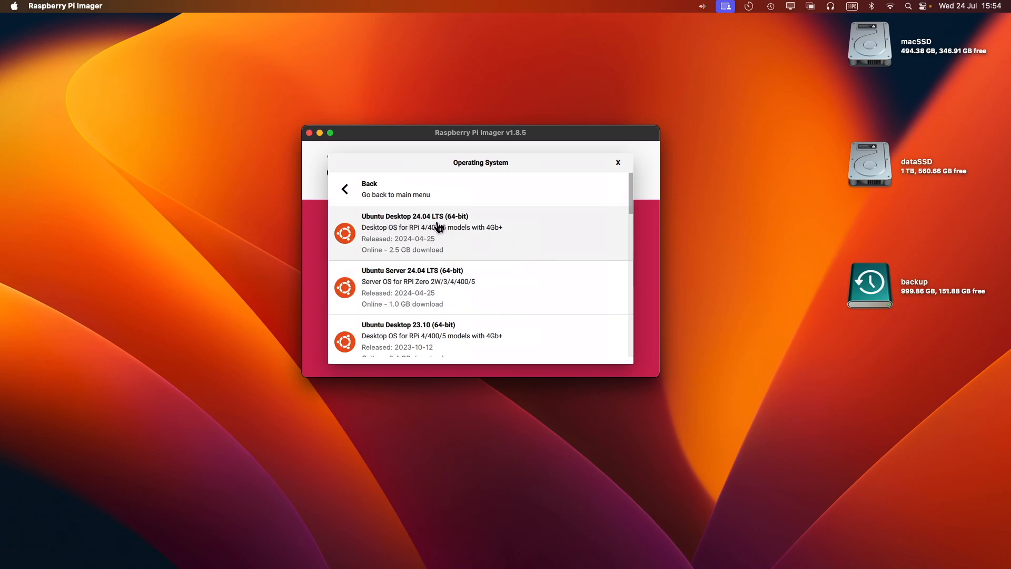
mouse_move(434, 297)
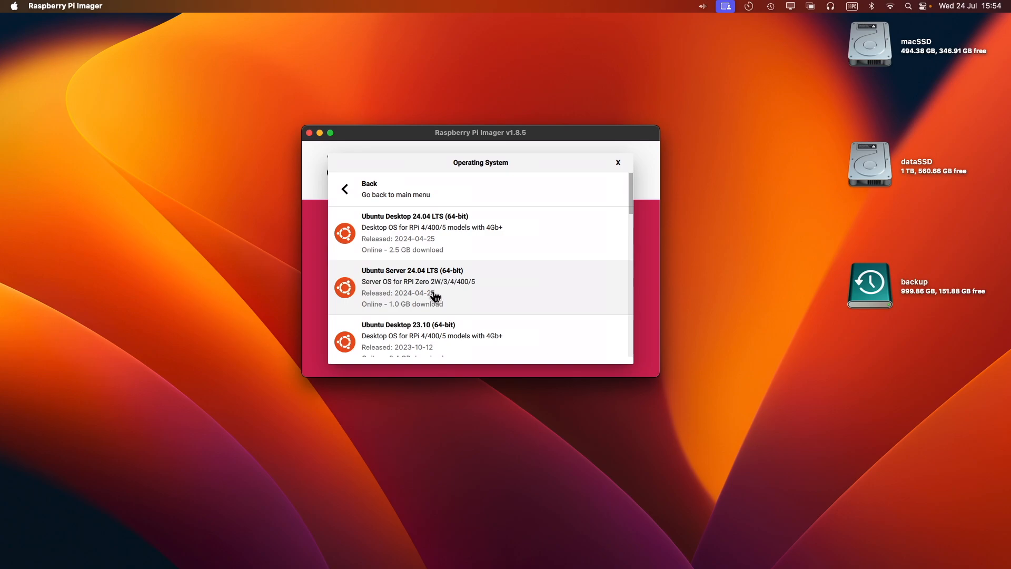
left_click(412, 287)
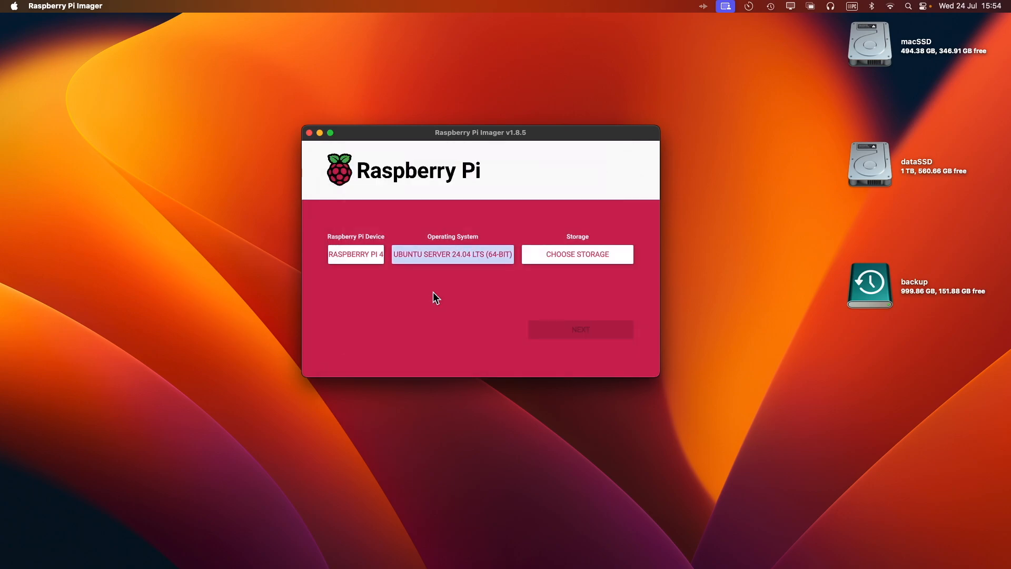
Step: Open the storage list showing the Apple SDXC Reader Media card and Samsung SSDs
left_click(576, 253)
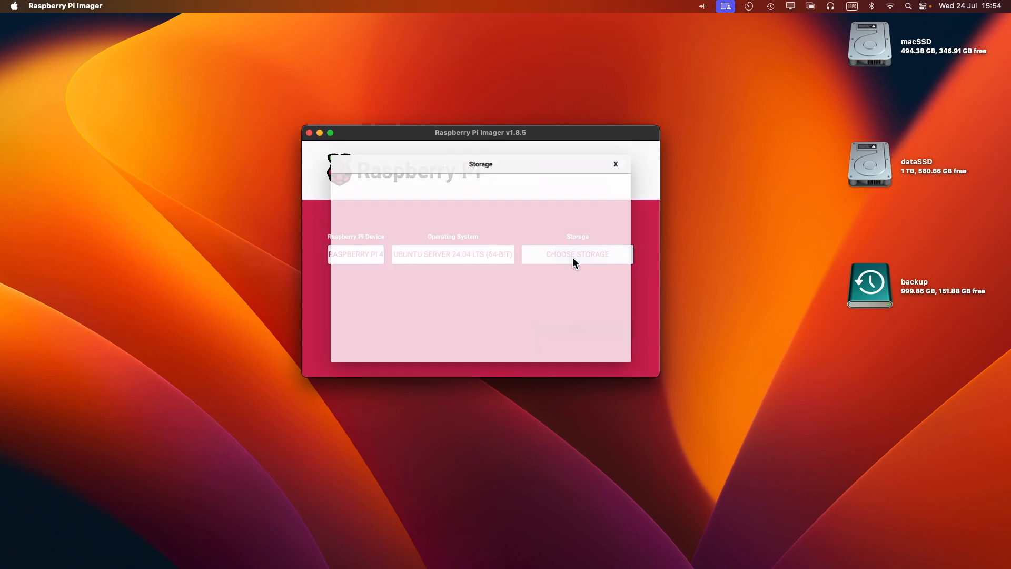
left_click(577, 253)
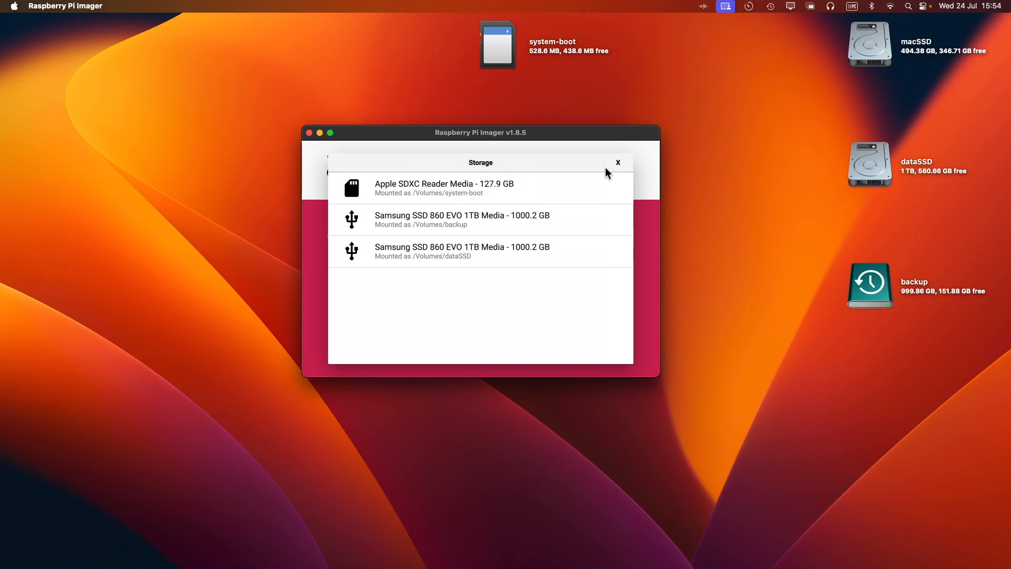
mouse_move(471, 187)
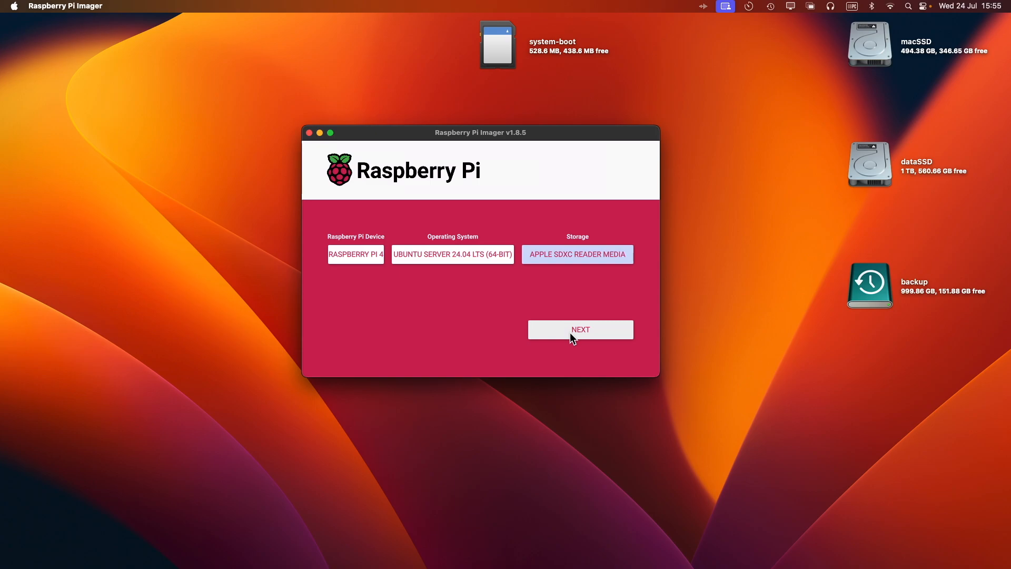
Step: Open OS customisation with hostname pi4-server, username, password and London locale
left_click(579, 329)
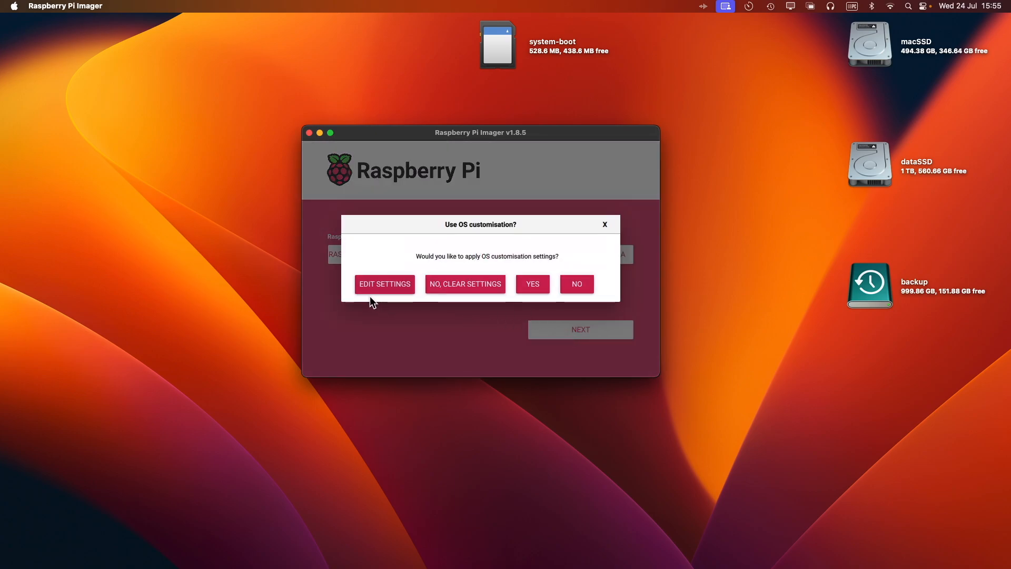
mouse_move(465, 299)
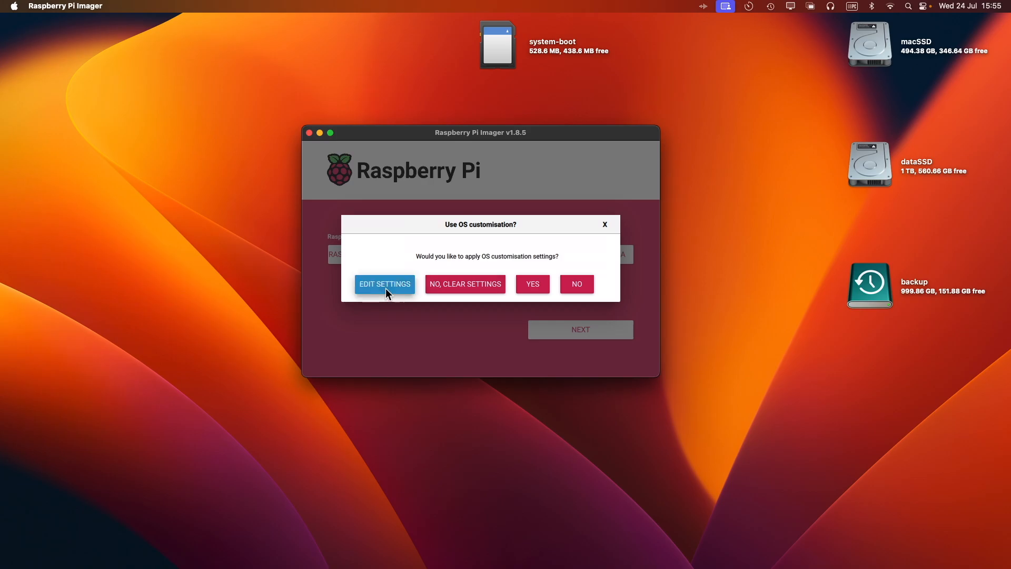
left_click(384, 283)
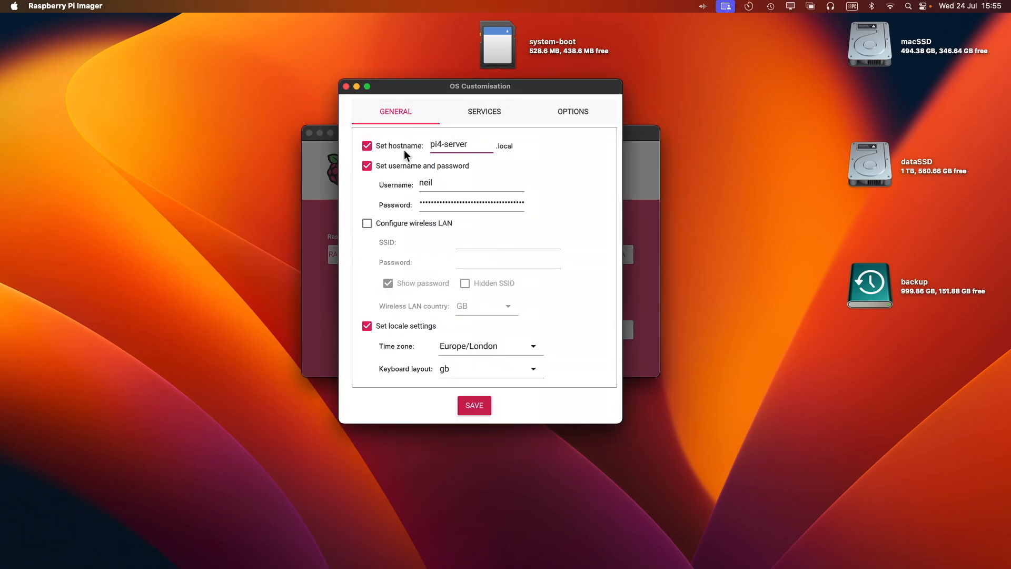
left_click(457, 184)
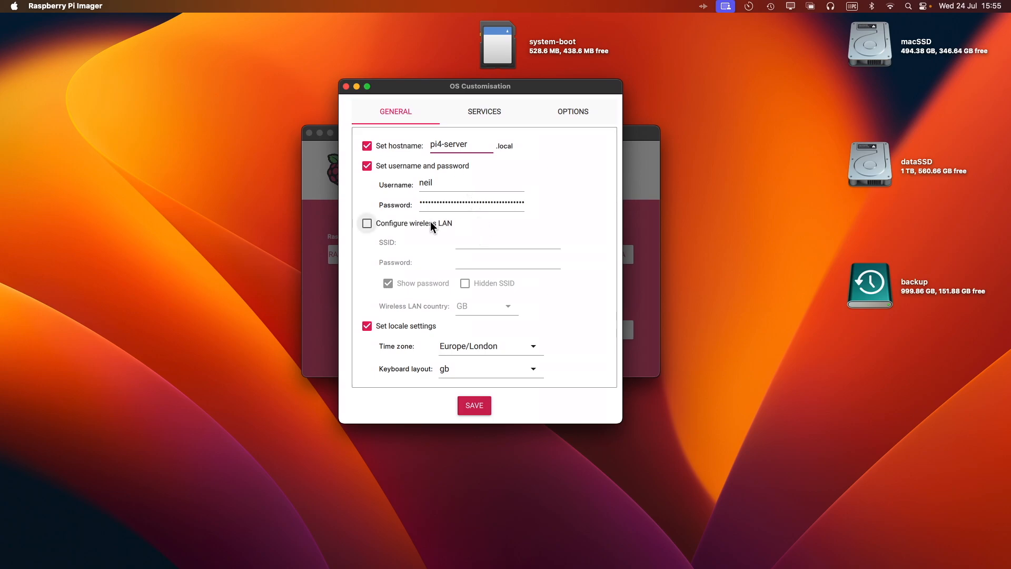
mouse_move(462, 307)
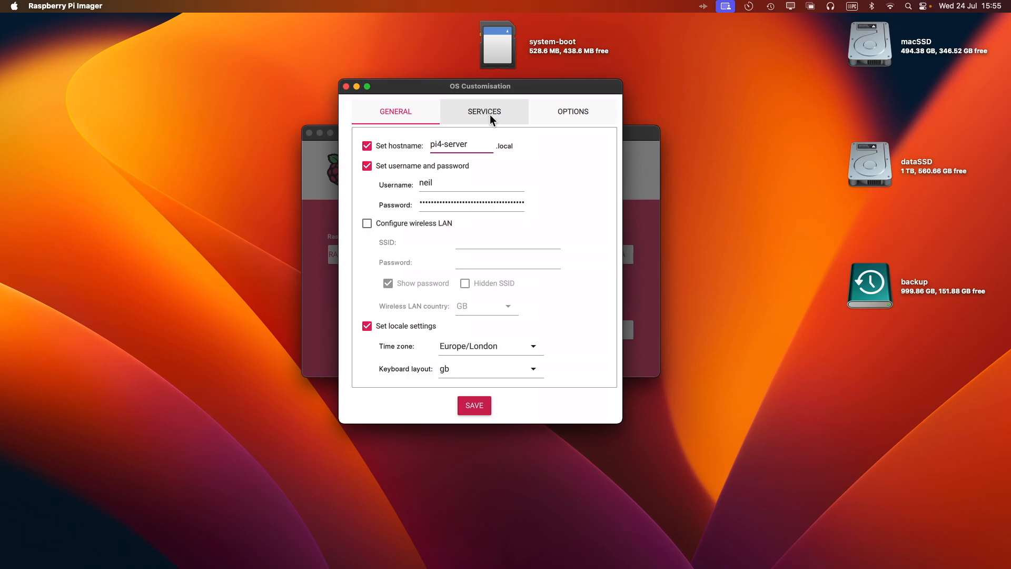
Step: Show the Services tab with SSH enabled via password authentication
left_click(484, 111)
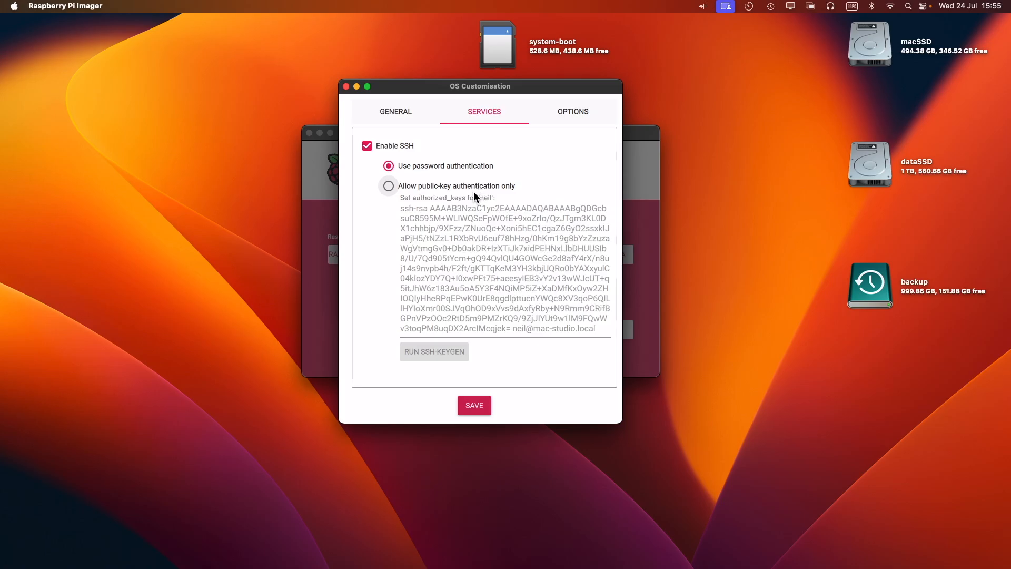
mouse_move(480, 213)
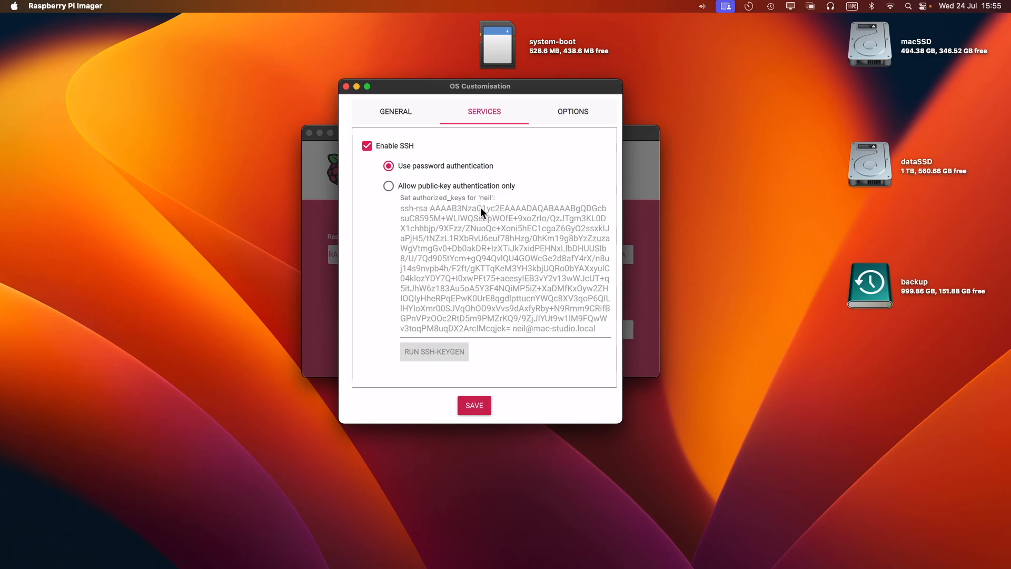
mouse_move(572, 111)
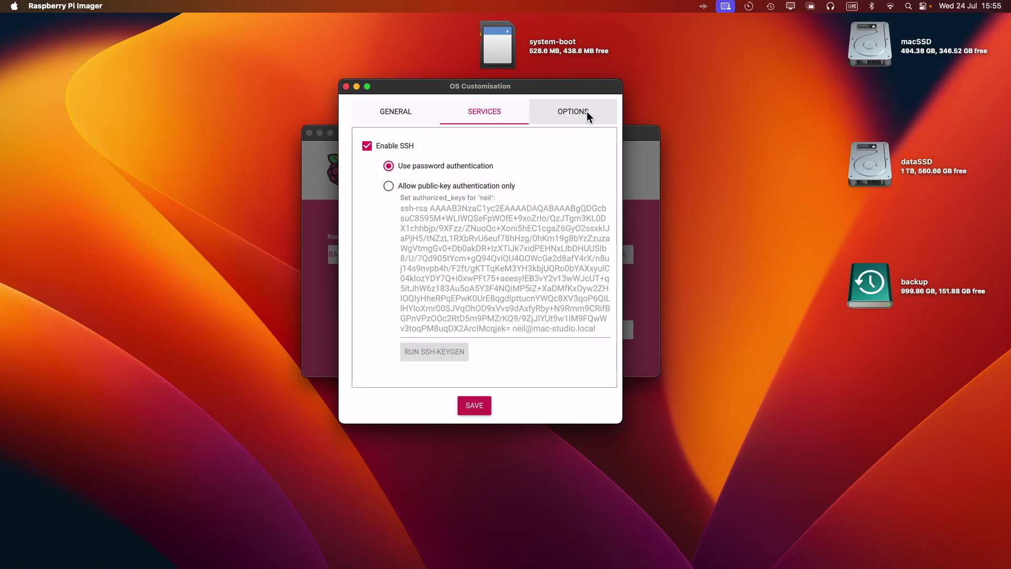
Step: Show the Options tab with eject media on, sound and telemetry off
left_click(572, 111)
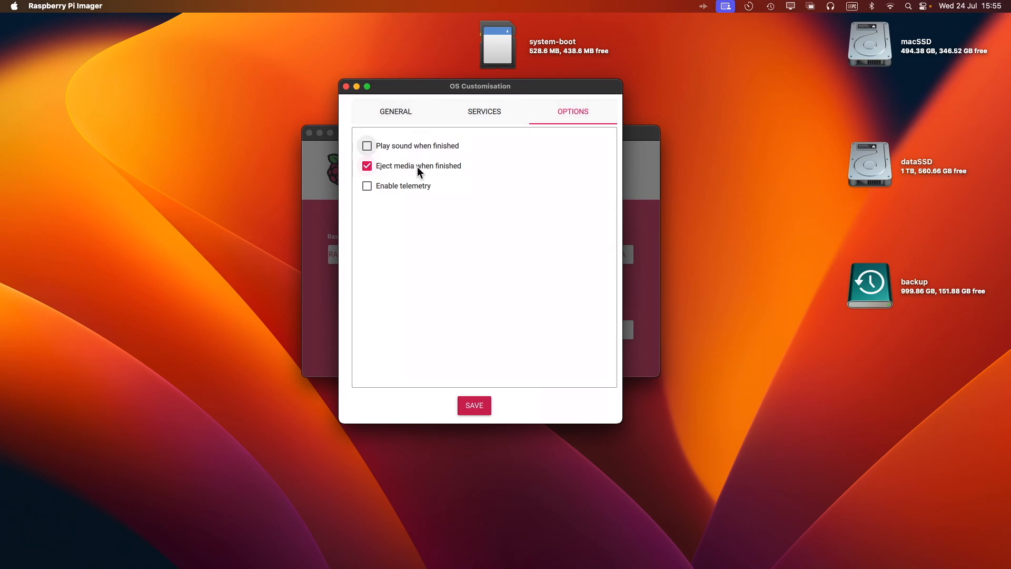
mouse_move(421, 193)
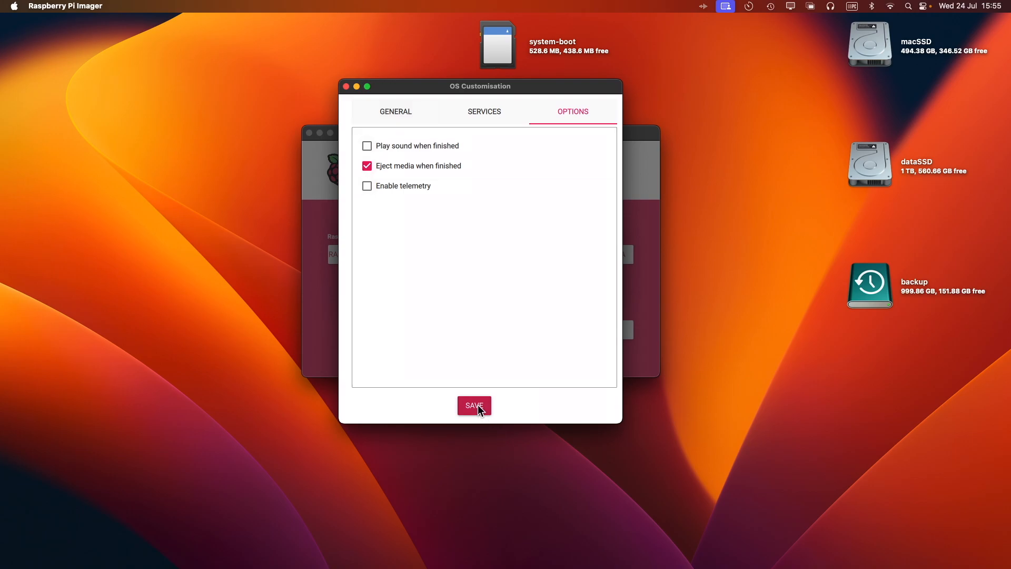
Step: Save the OS customisation settings
left_click(474, 405)
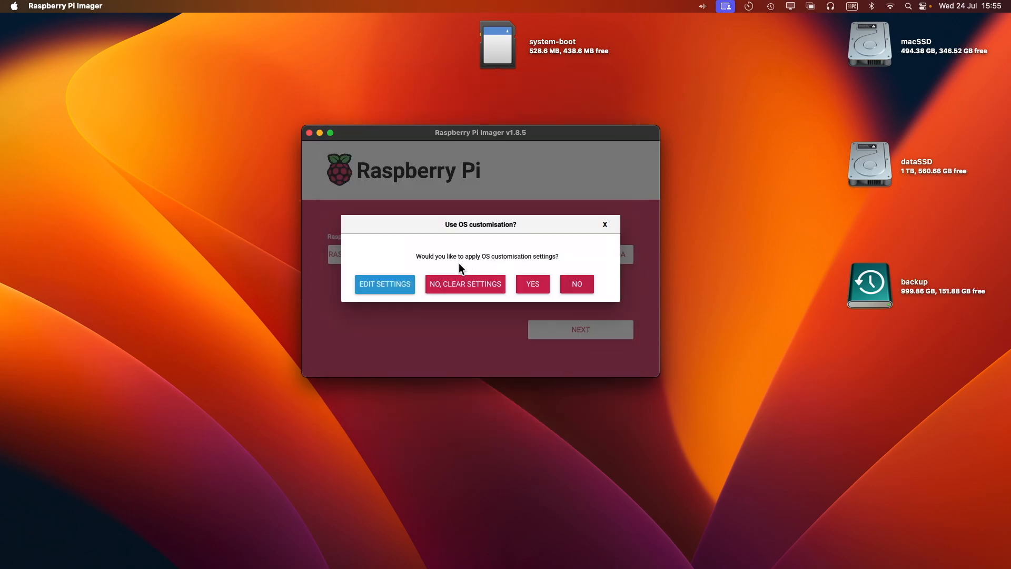
mouse_move(465, 283)
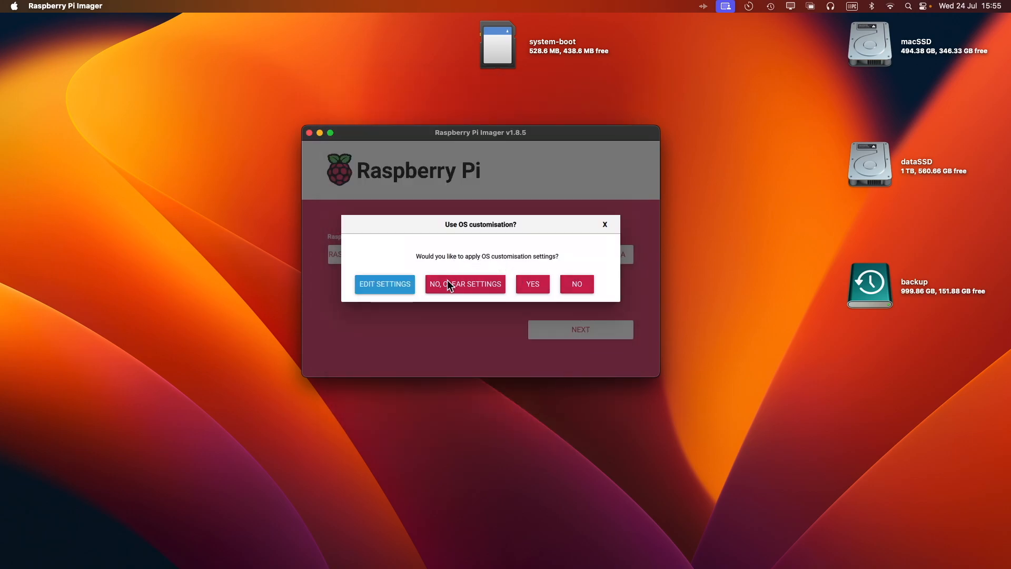
mouse_move(447, 291)
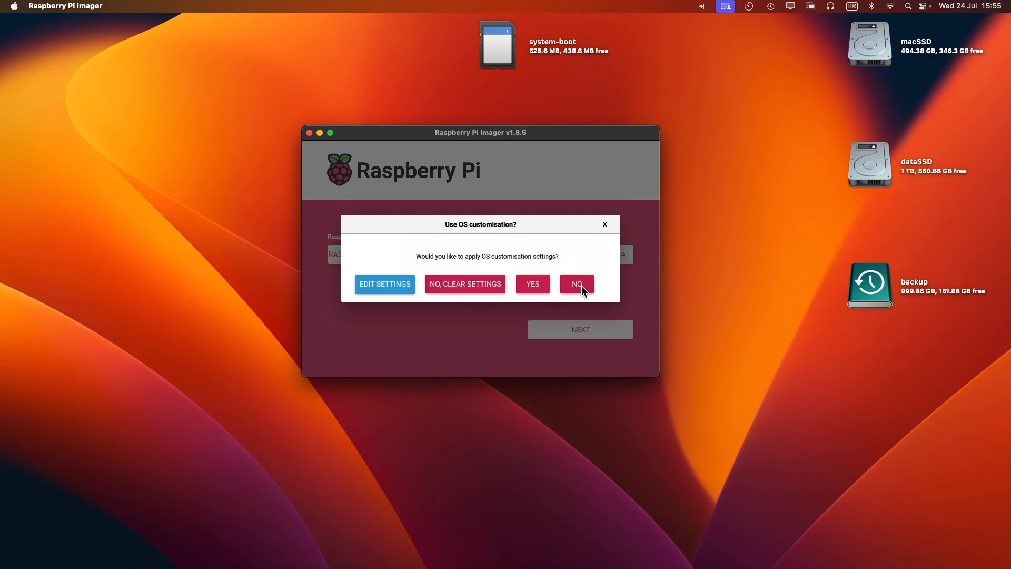
mouse_move(532, 289)
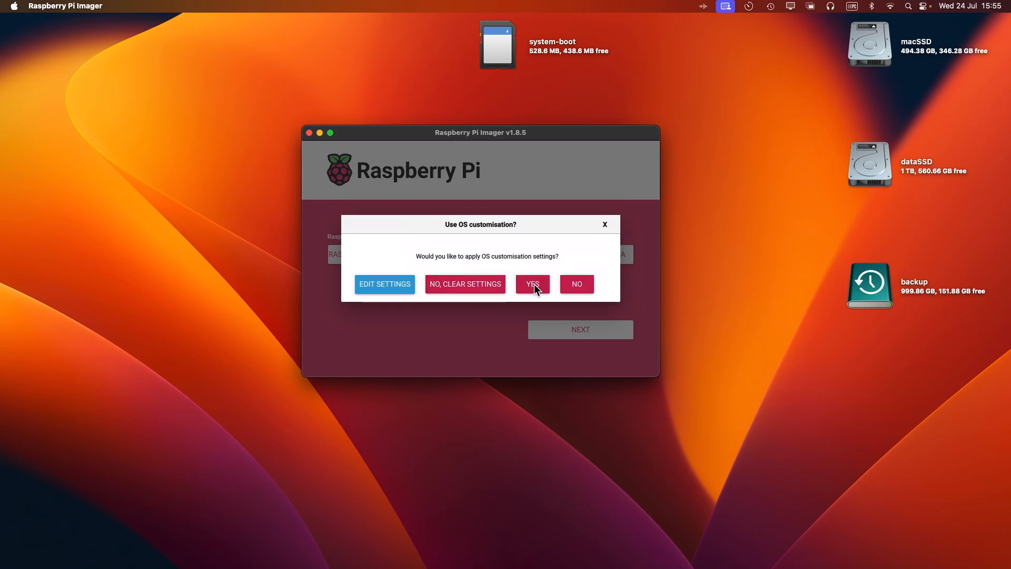
Step: Accept applying the OS customisation settings to the image
left_click(531, 284)
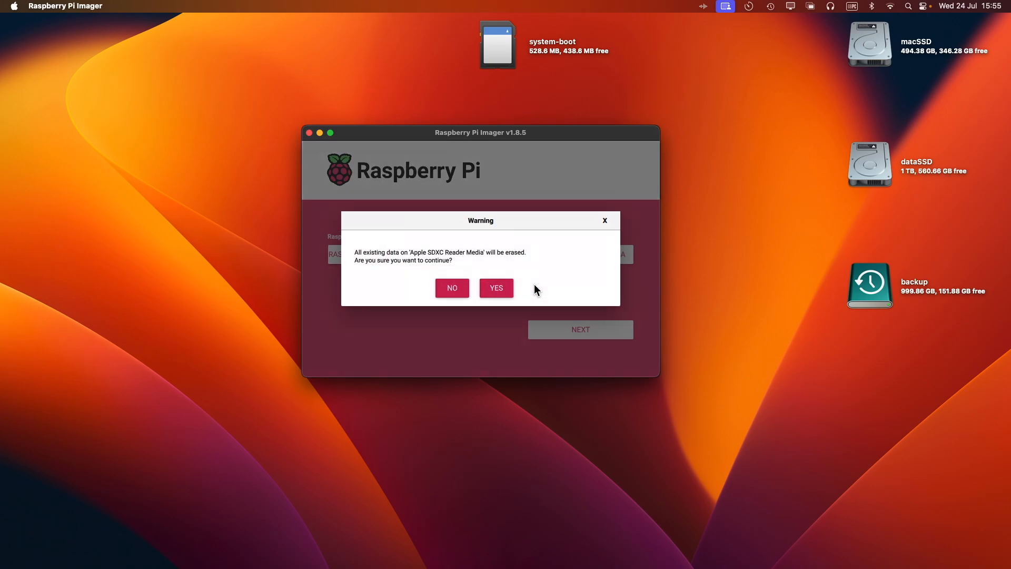
mouse_move(430, 261)
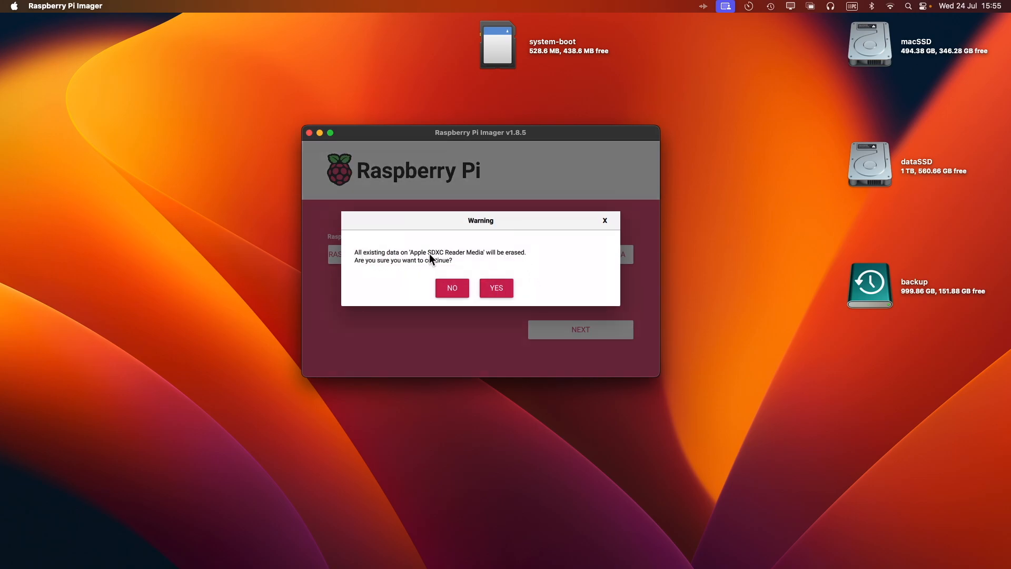
mouse_move(474, 269)
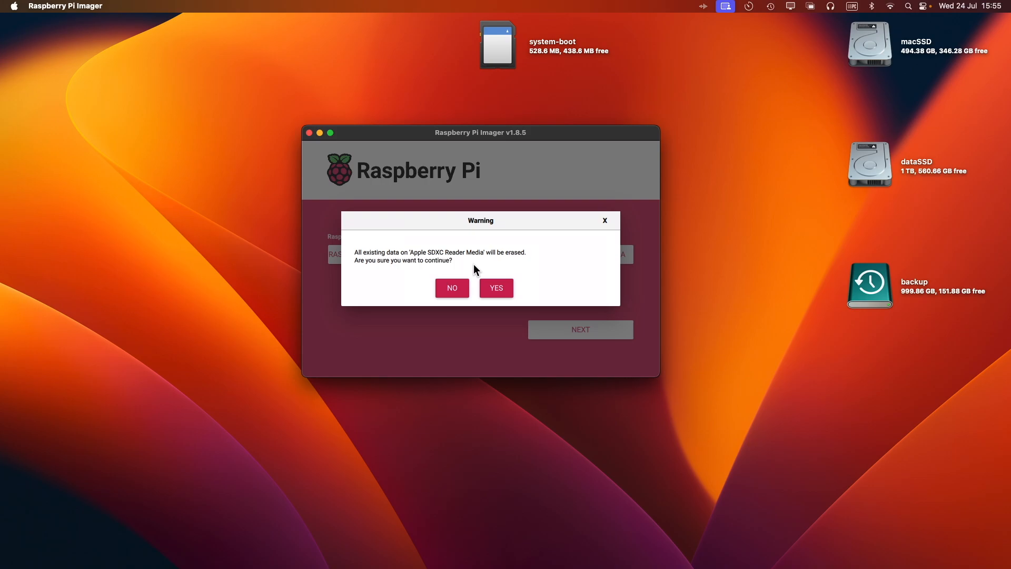
mouse_move(494, 287)
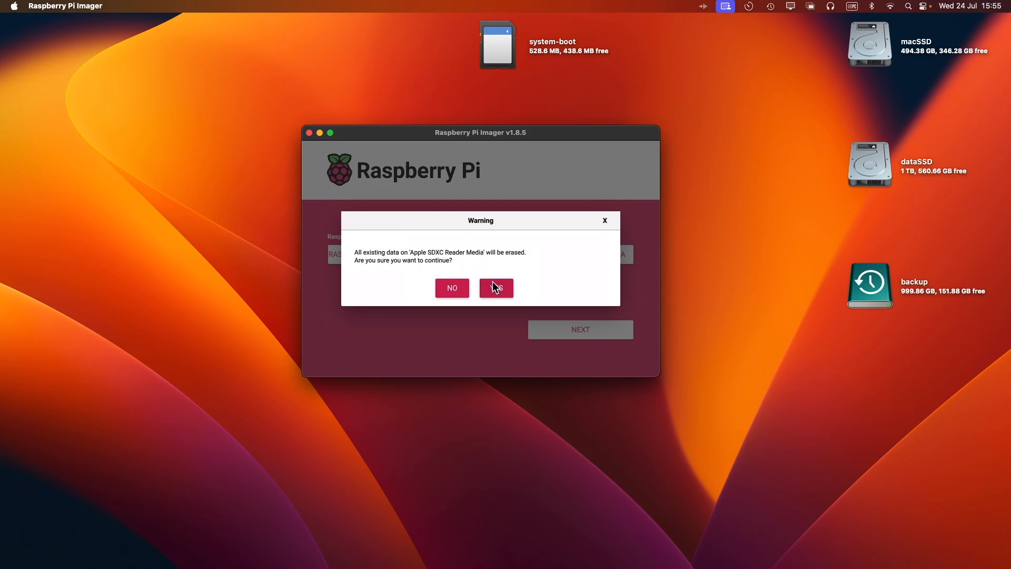
mouse_move(411, 294)
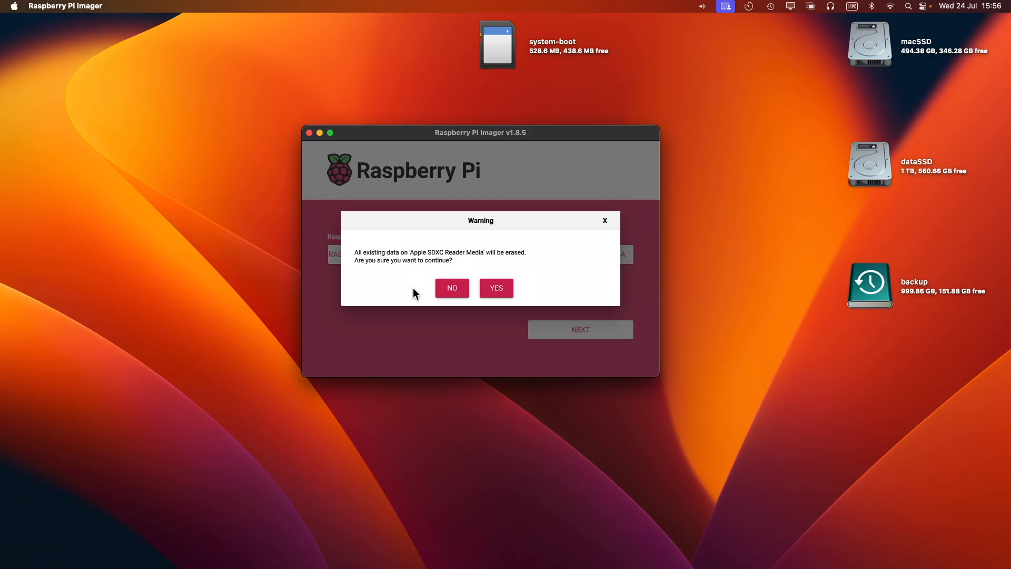
mouse_move(424, 294)
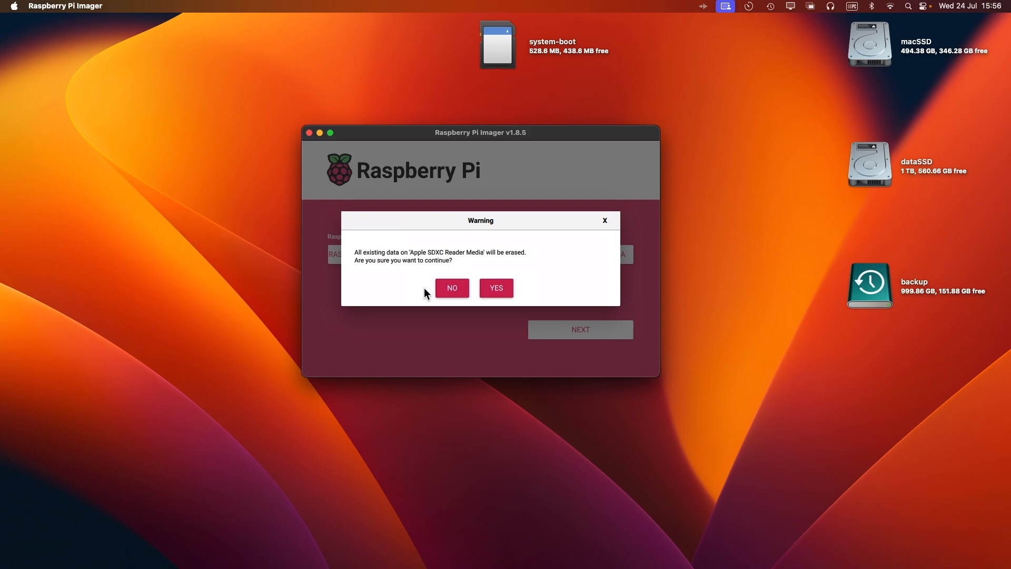
mouse_move(412, 293)
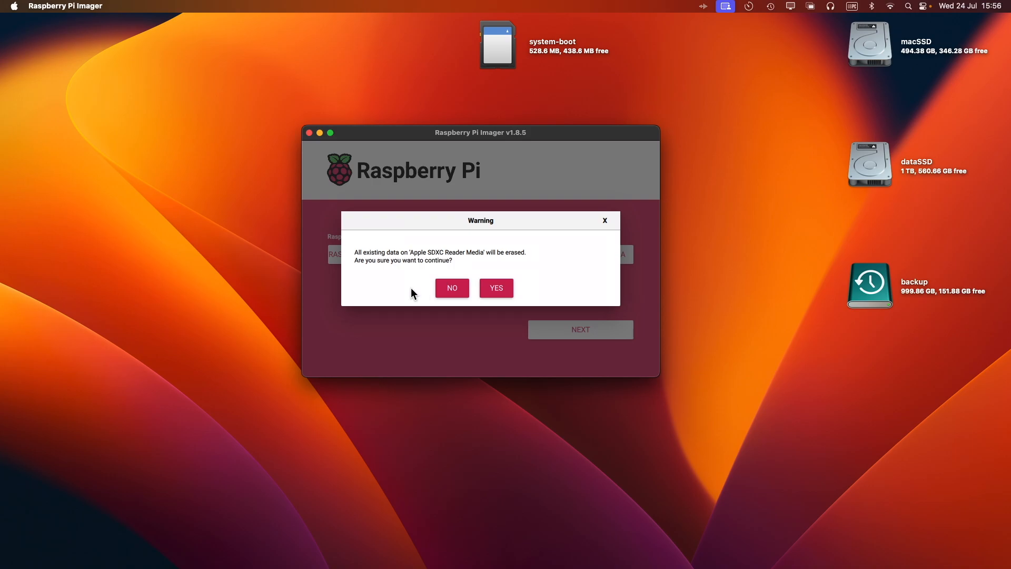
mouse_move(496, 288)
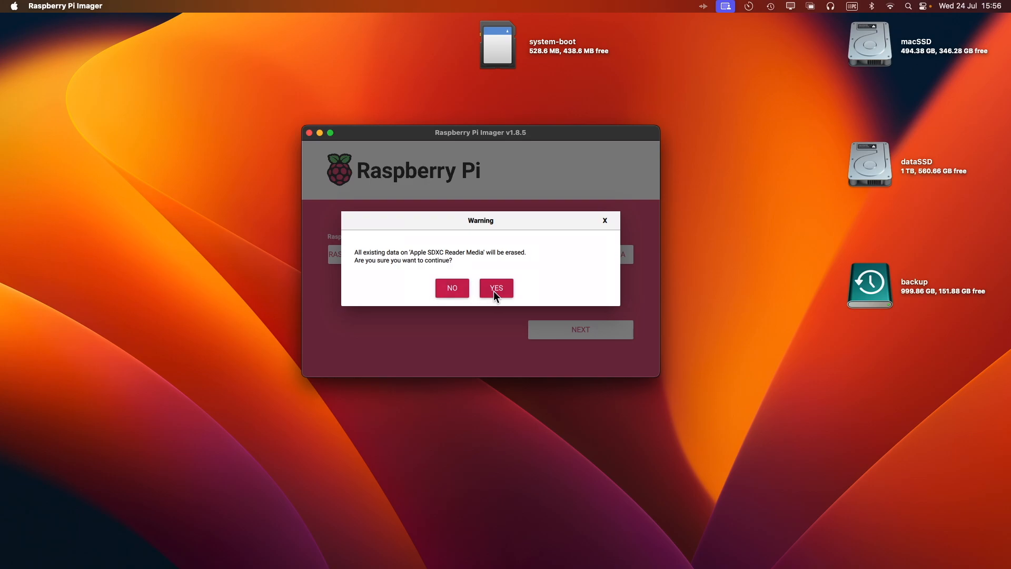
Step: Confirm erasing all data on the Apple SDXC Reader Media
left_click(495, 287)
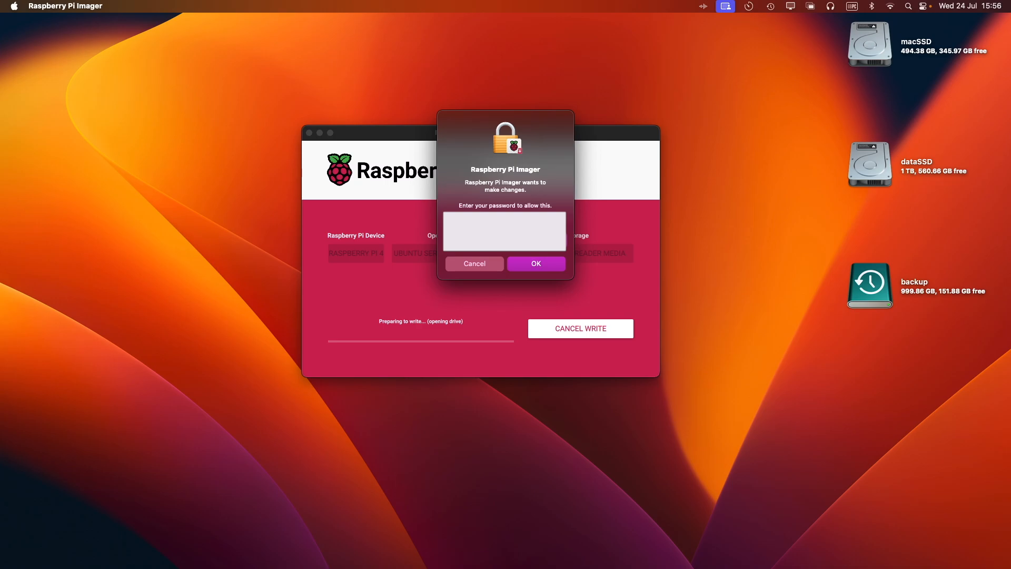
Step: Authorise the write with the macOS password to start writing Ubuntu Server
left_click(535, 263)
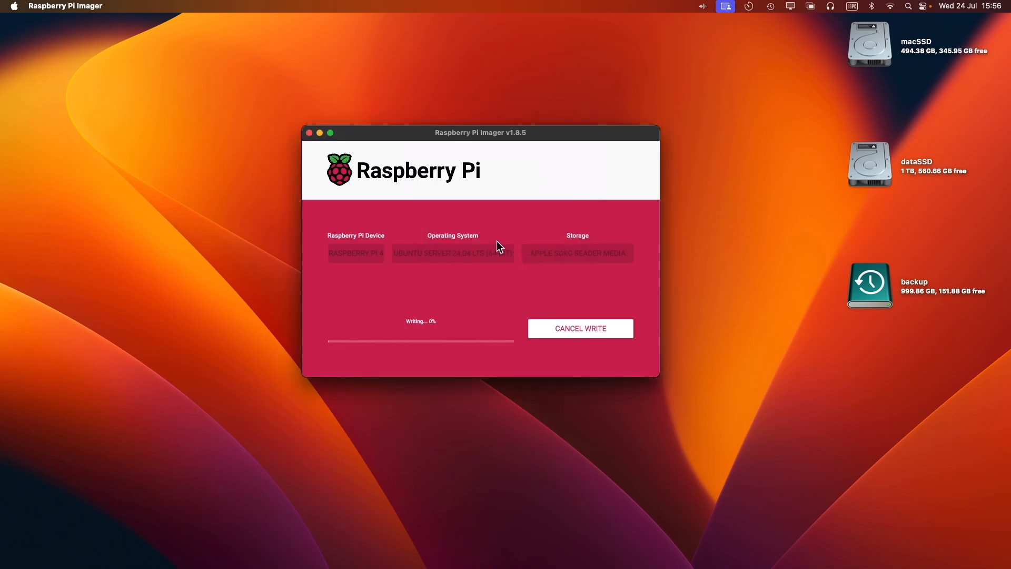
mouse_move(422, 341)
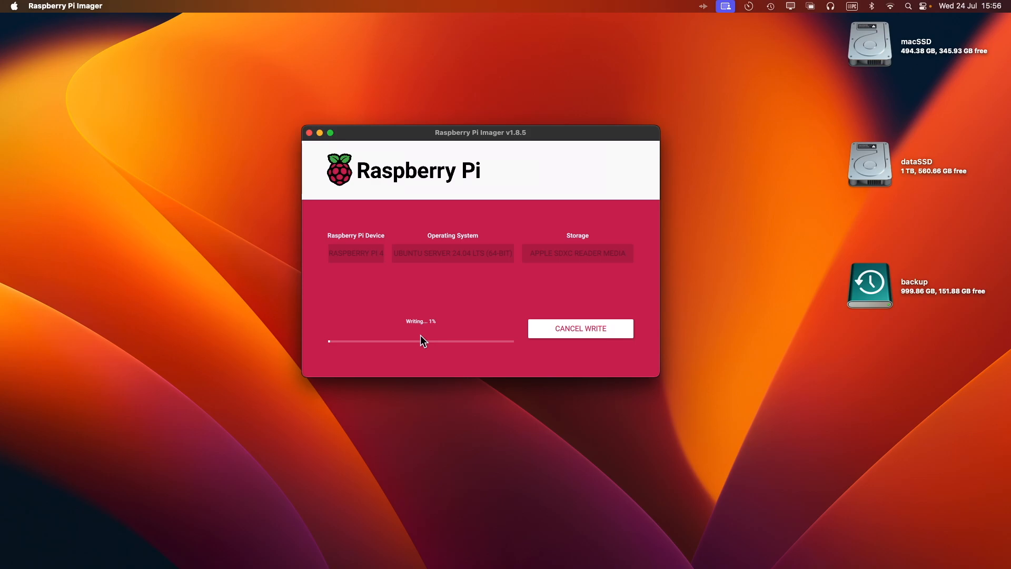
mouse_move(437, 331)
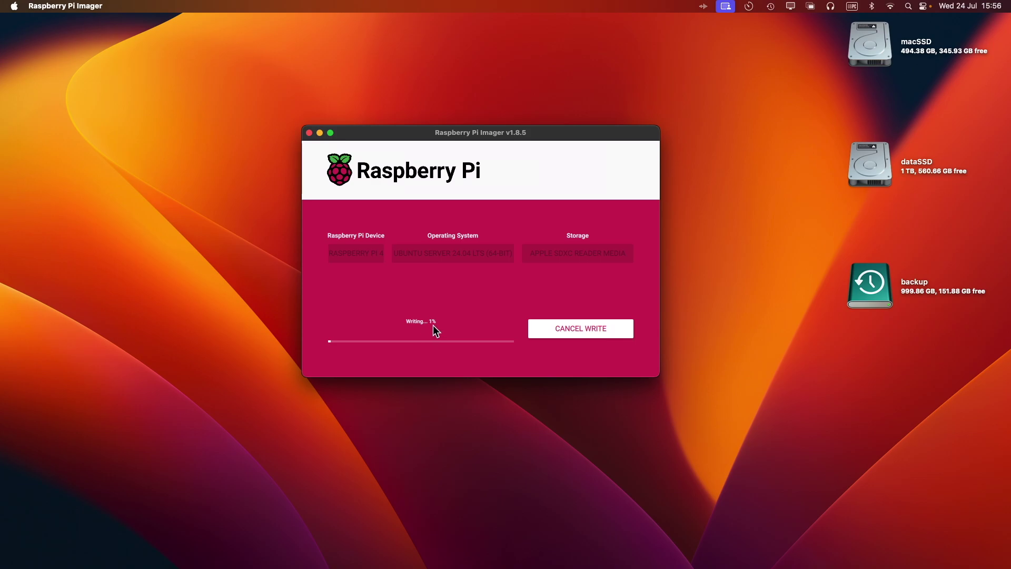
mouse_move(413, 330)
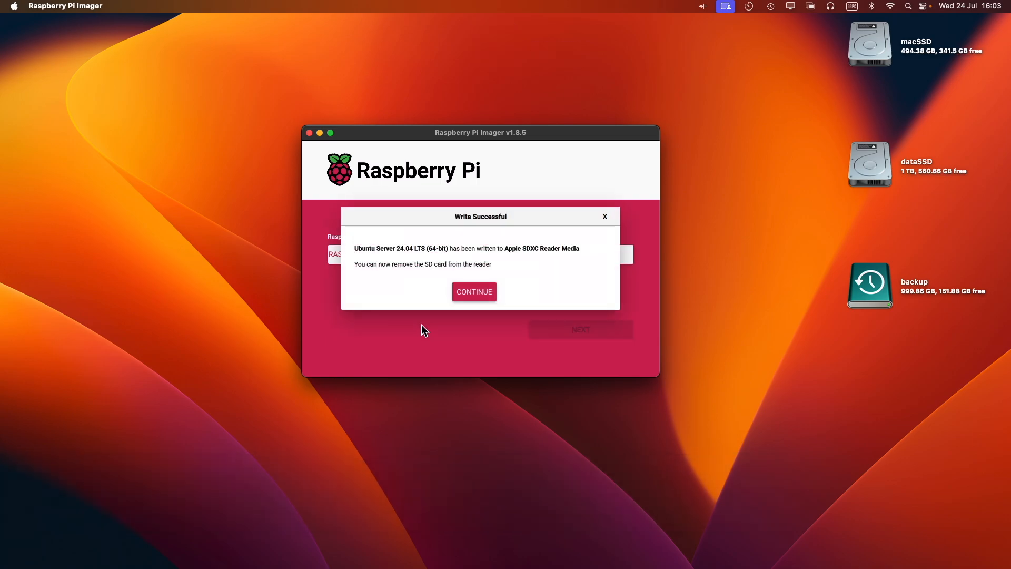
mouse_move(489, 285)
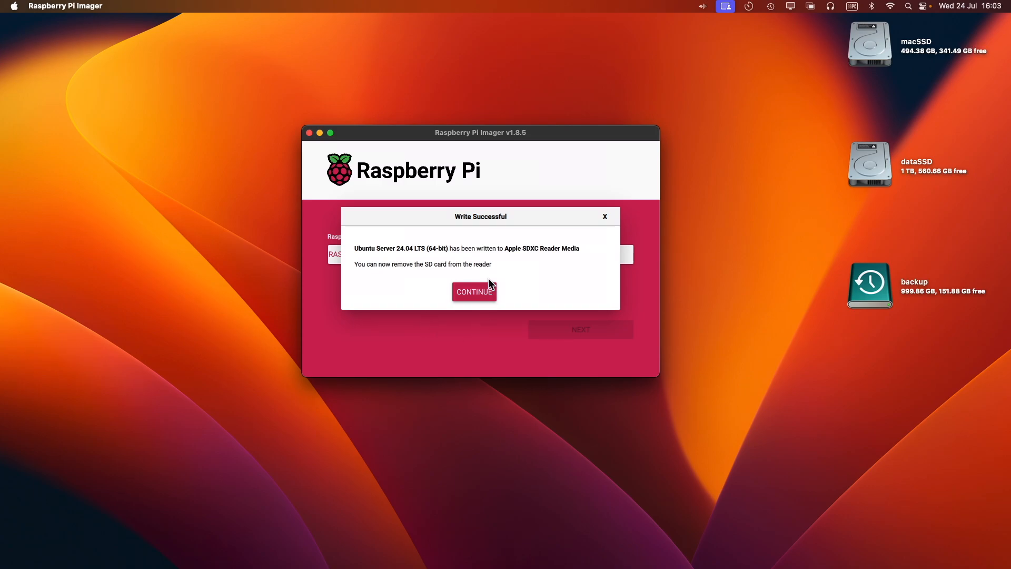
mouse_move(479, 296)
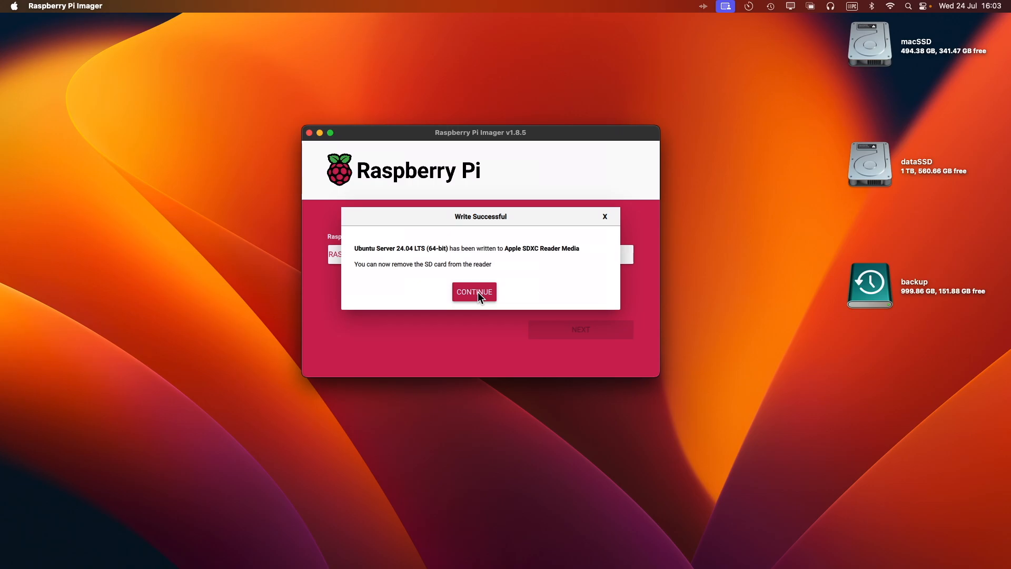
Step: Acknowledge the Write Successful notice to return to the main Imager screen
left_click(474, 291)
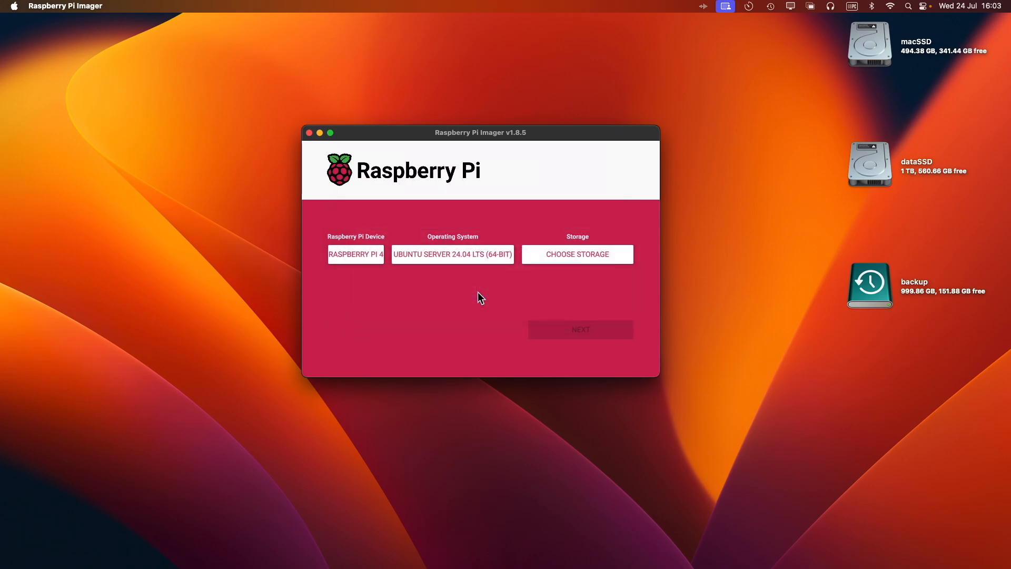